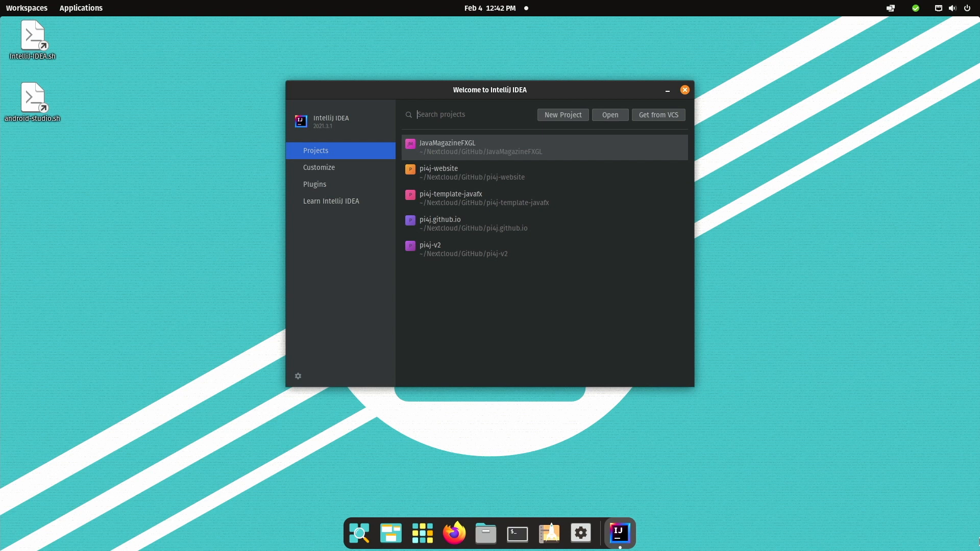
mouse_move(973, 536)
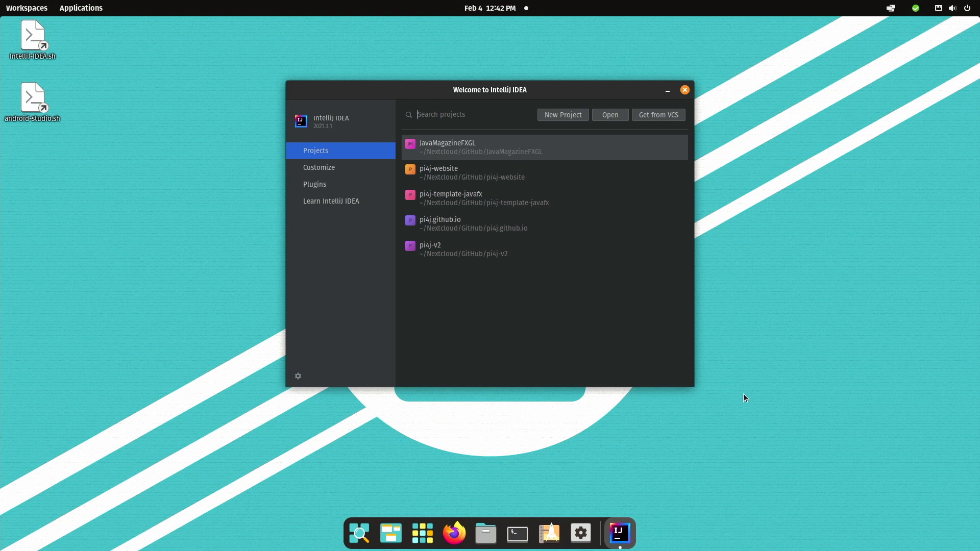
mouse_move(594, 141)
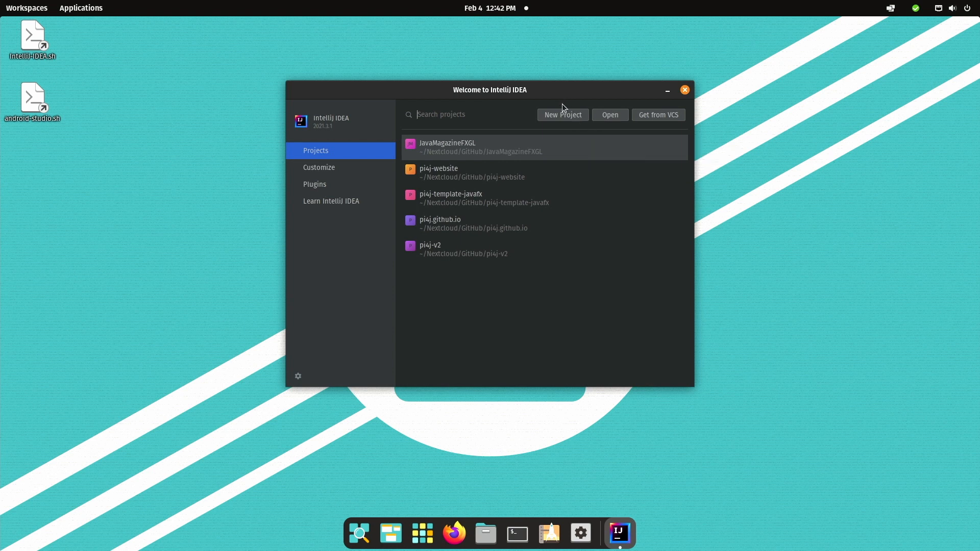
mouse_move(563, 122)
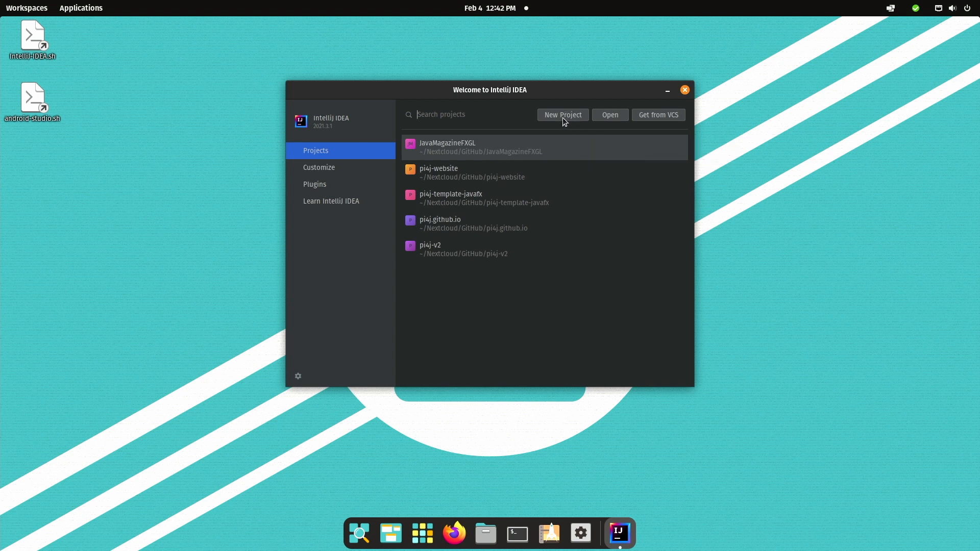
Start a new JavaFX Maven project and name it Demo
left_click(562, 115)
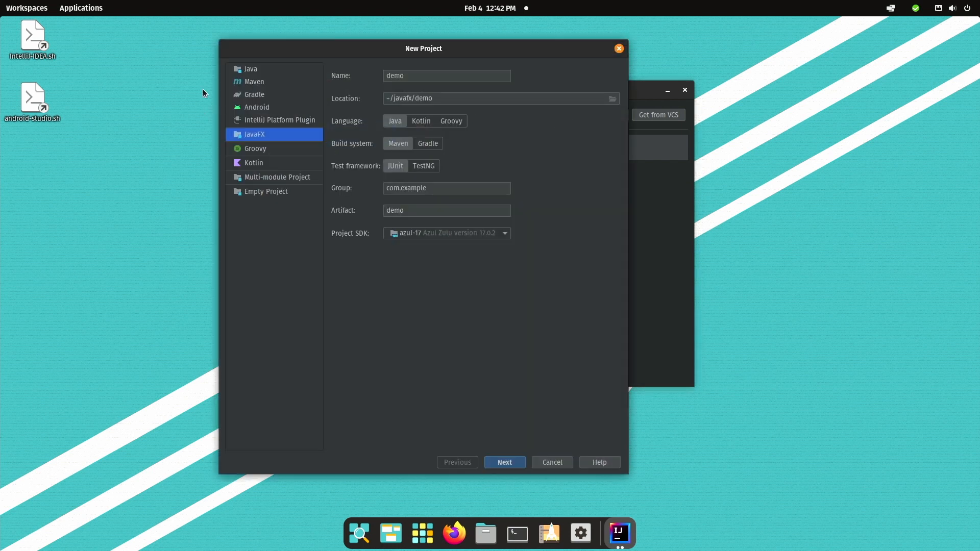
mouse_move(276, 138)
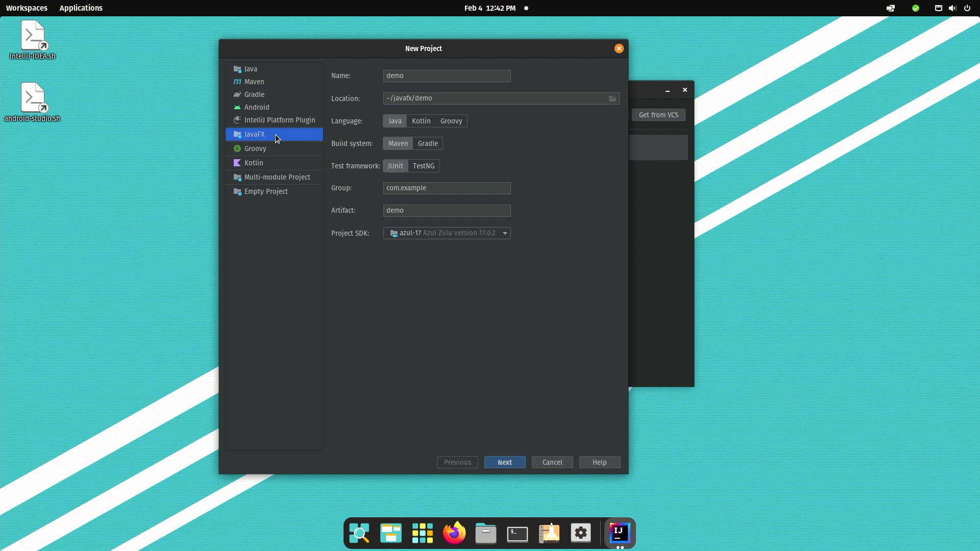
mouse_move(447, 71)
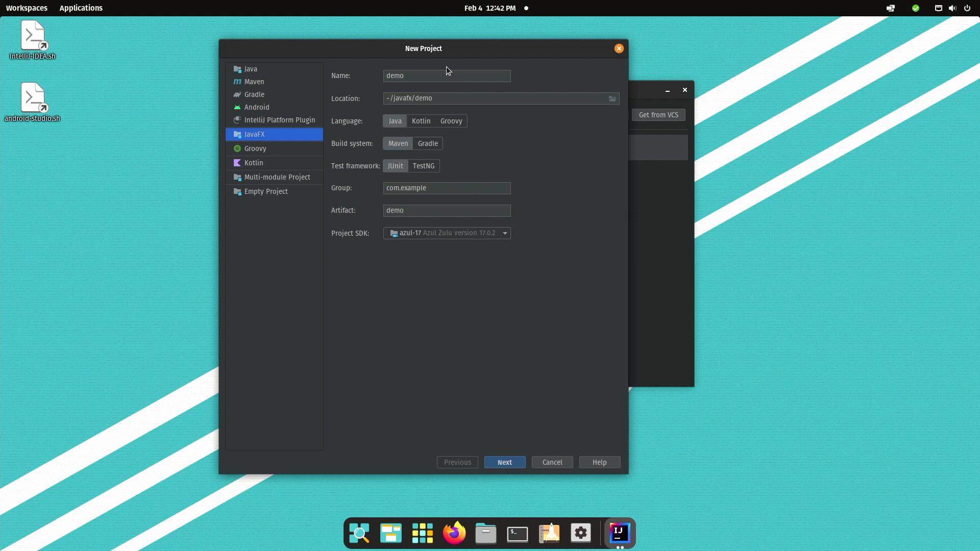
left_click(426, 76)
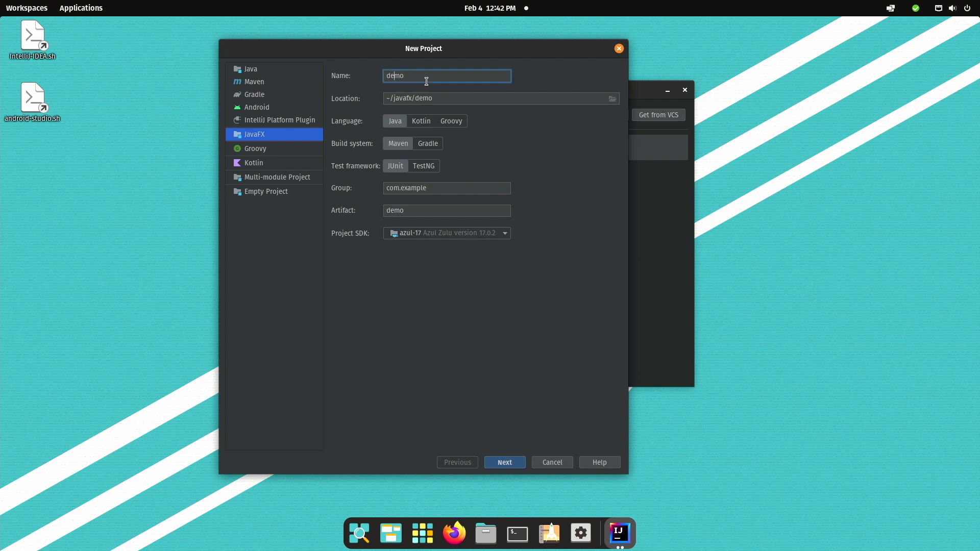
type("Demo")
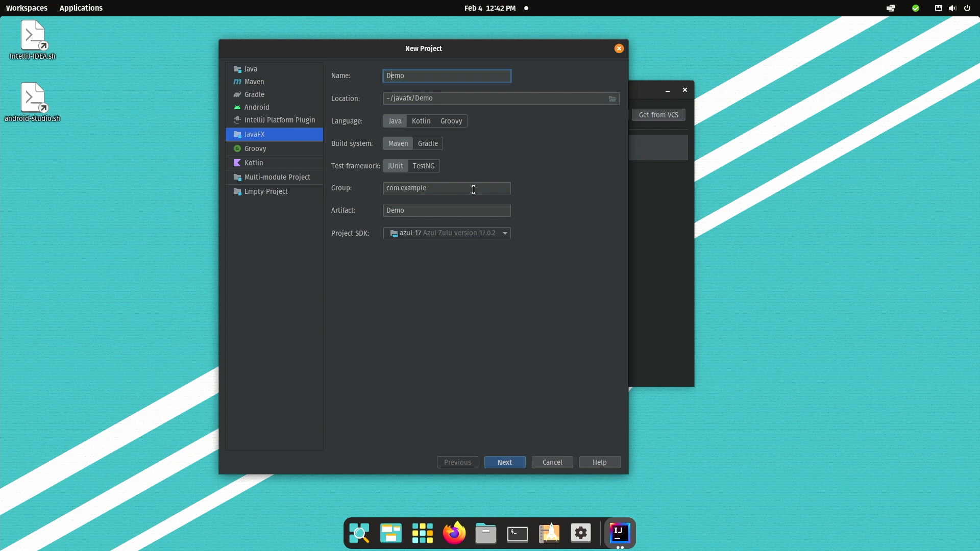
mouse_move(471, 189)
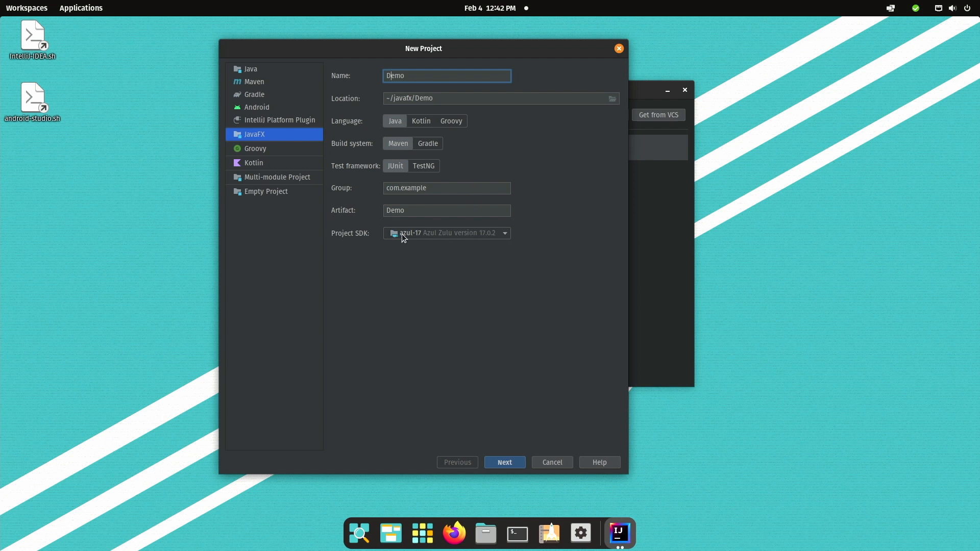
mouse_move(436, 238)
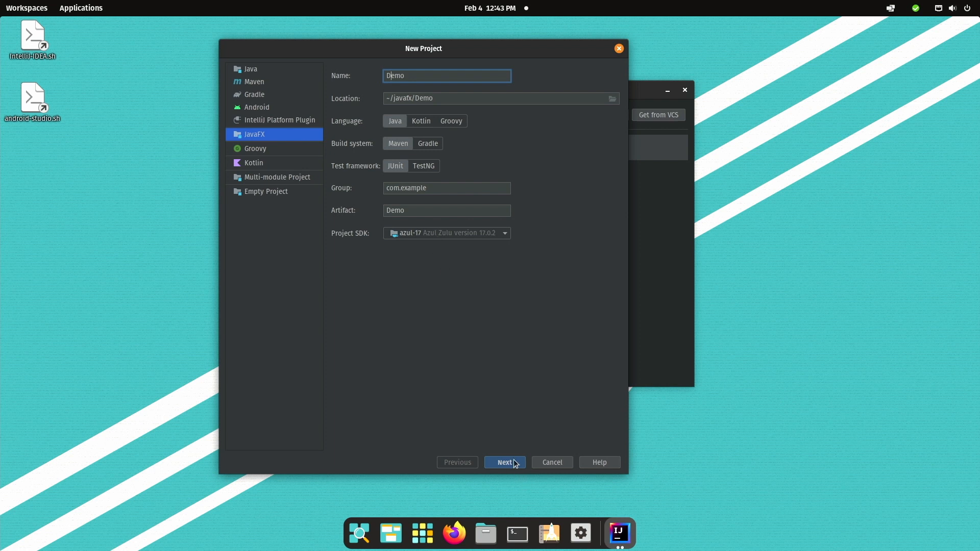
Advance to the Dependencies page without ticking any libraries
left_click(503, 461)
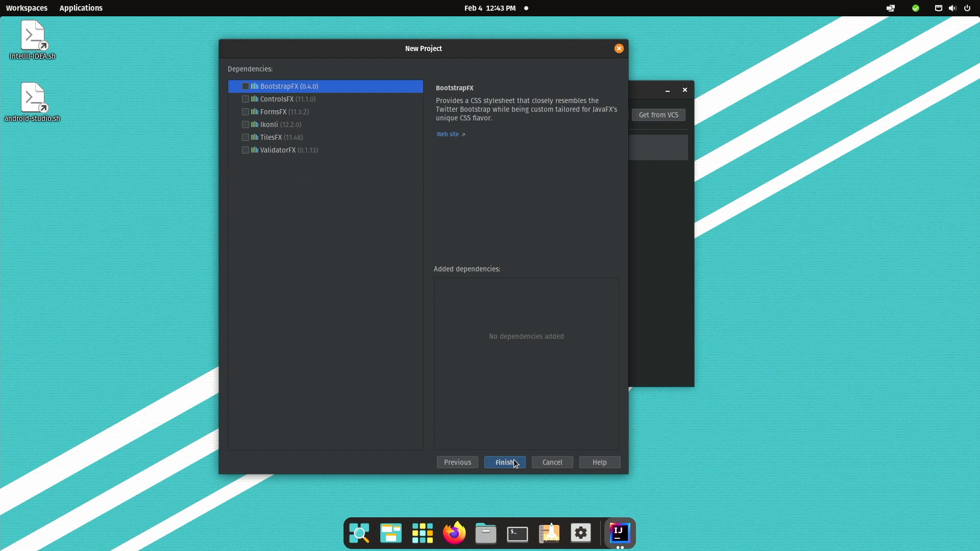
mouse_move(377, 361)
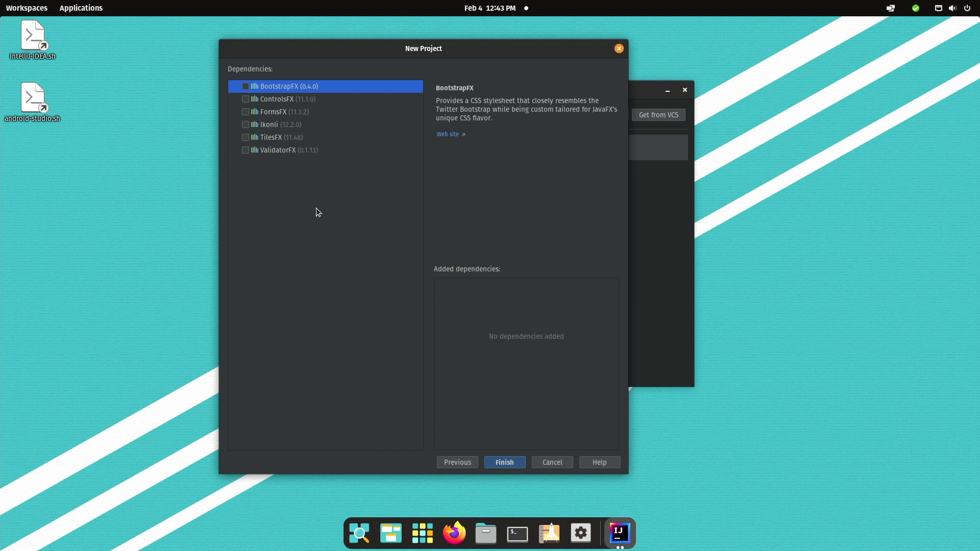
mouse_move(313, 106)
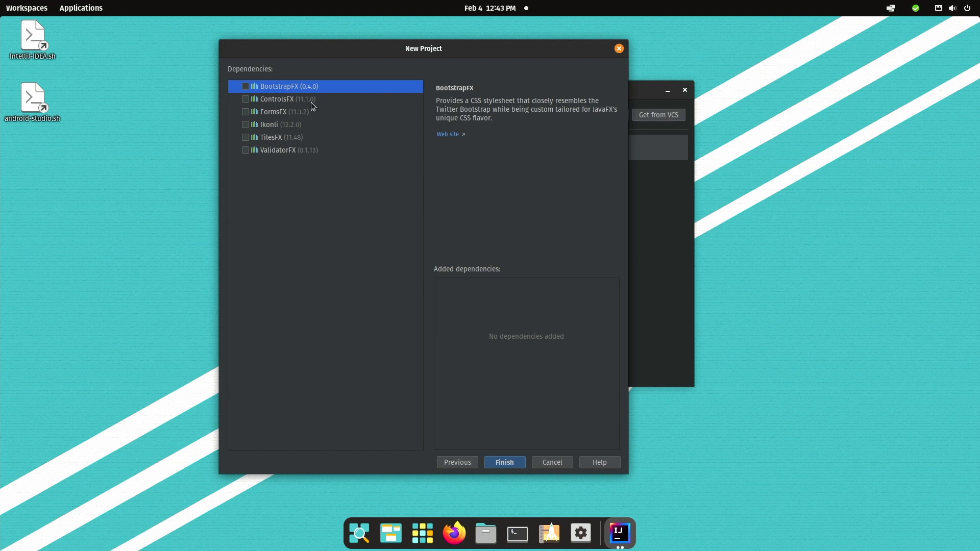
mouse_move(304, 111)
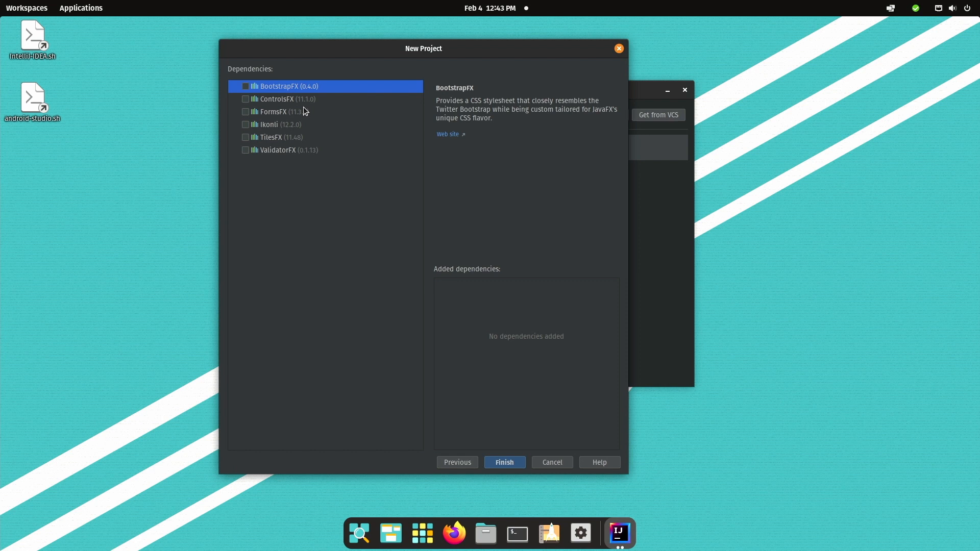
mouse_move(287, 144)
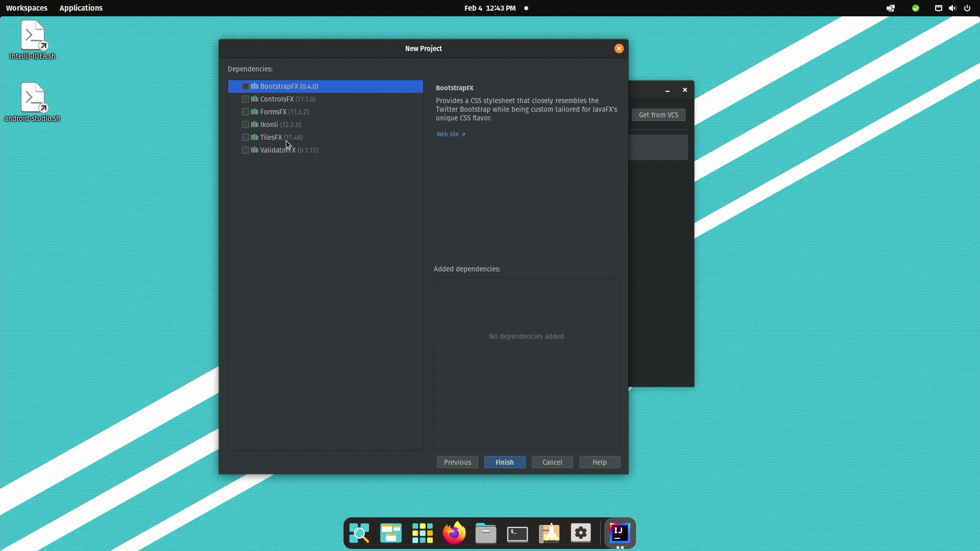
mouse_move(473, 350)
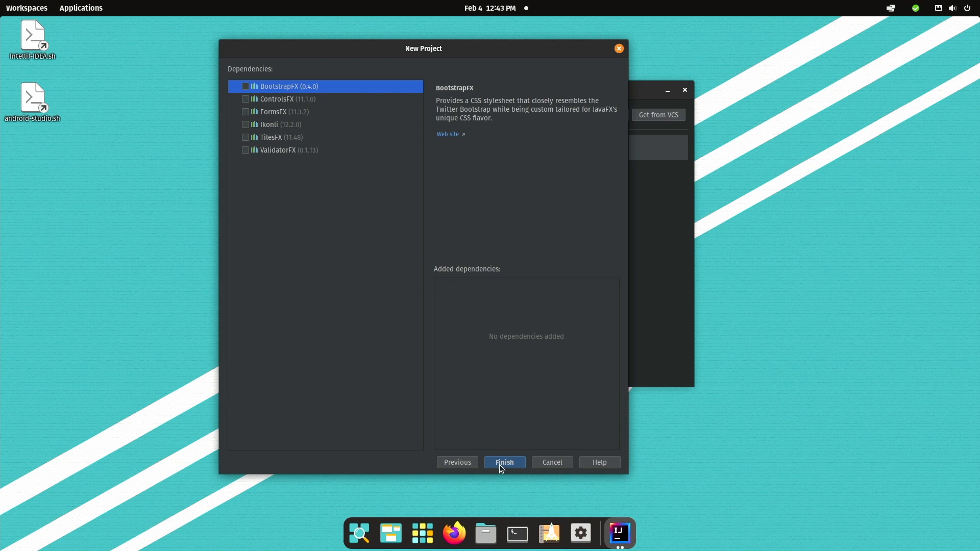
mouse_move(507, 465)
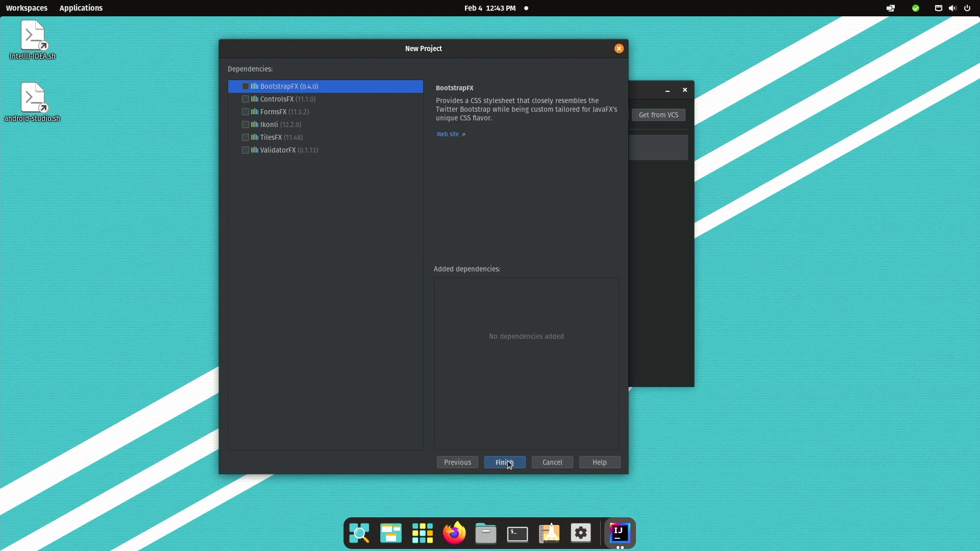
Create the Demo project, then review pom.xml's JavaFX, JUnit dependencies and build plugins
left_click(503, 461)
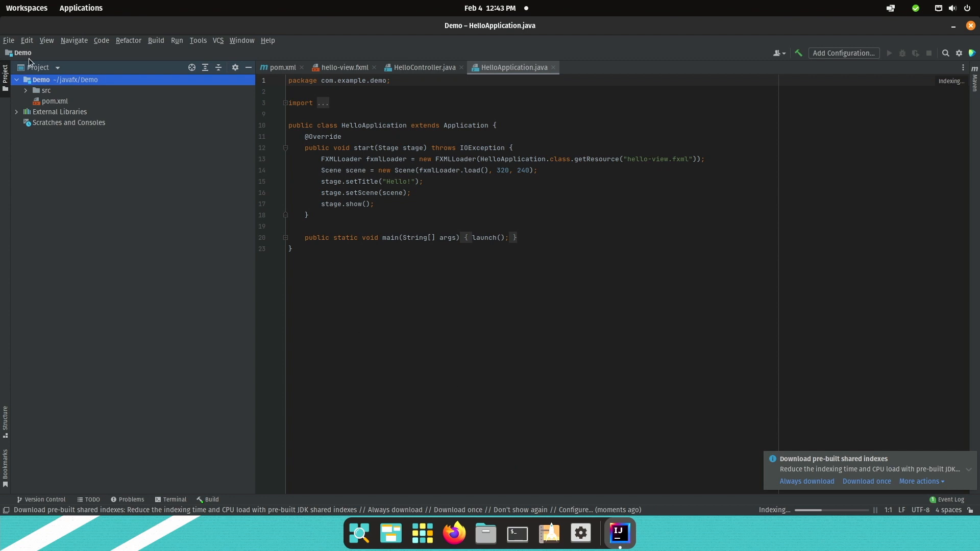
left_click(26, 89)
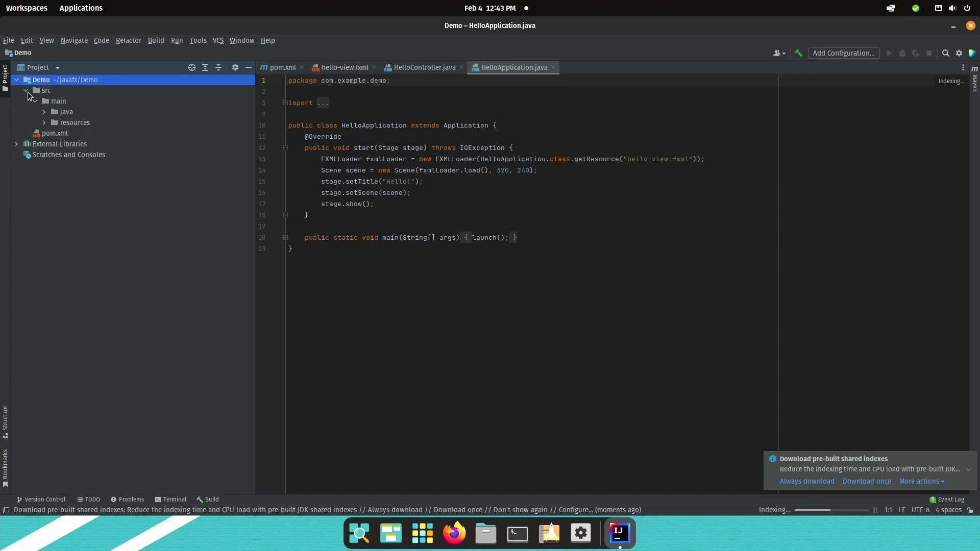
left_click(54, 133)
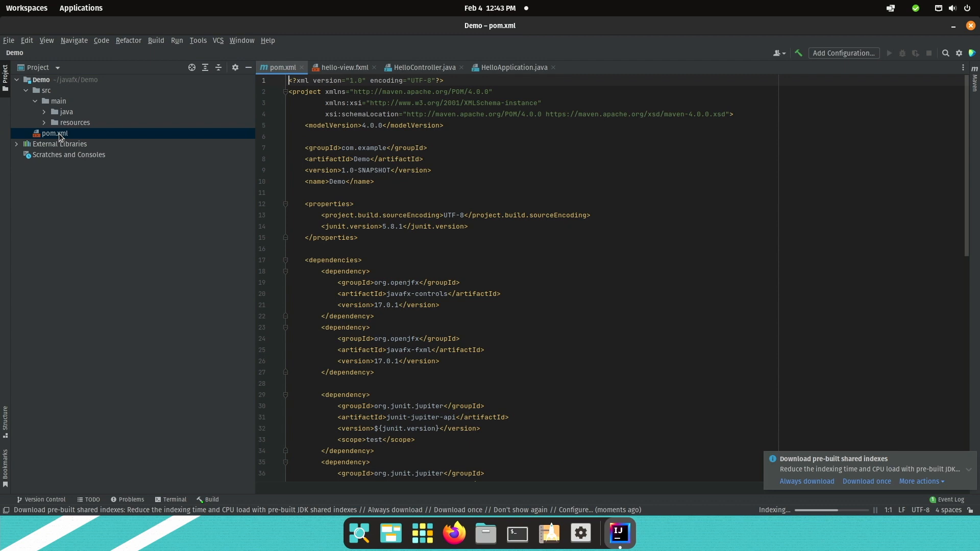
scroll("down", 3)
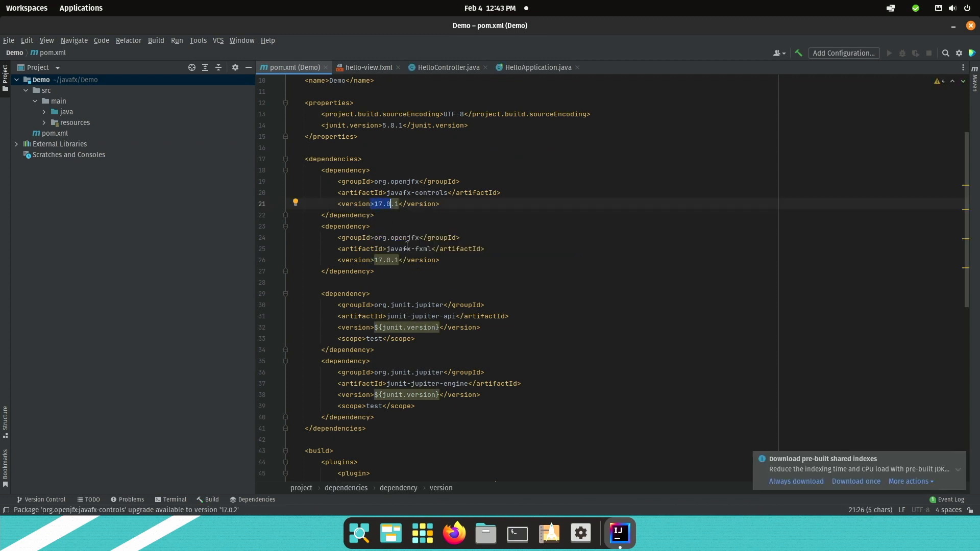
scroll("down", 3)
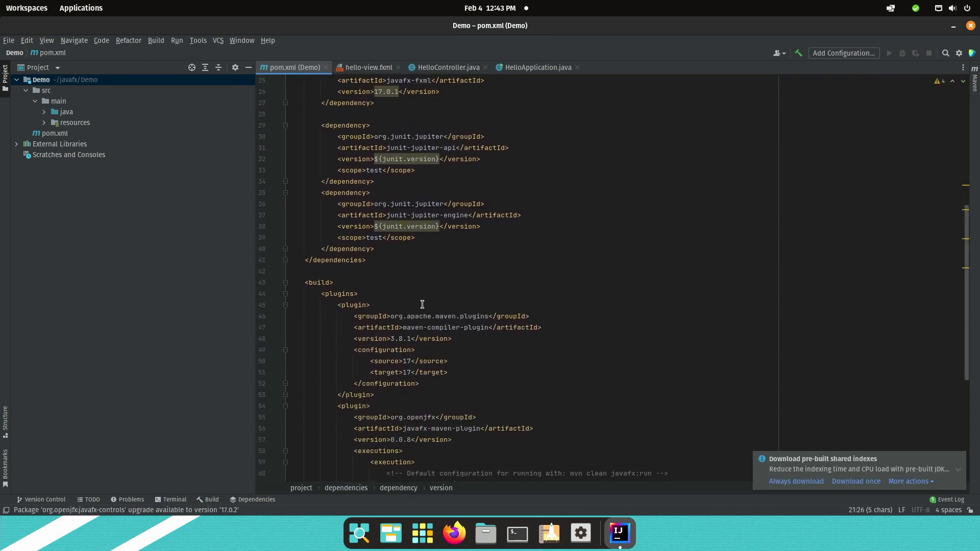
scroll("down", 3)
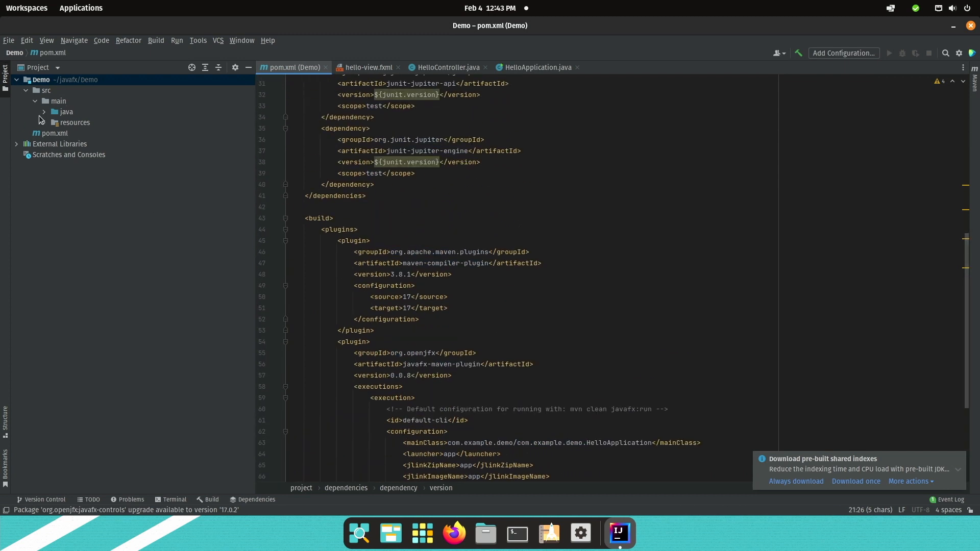
View HelloApplication in com.example.demo, then open the hello-view.fxml layout
left_click(44, 112)
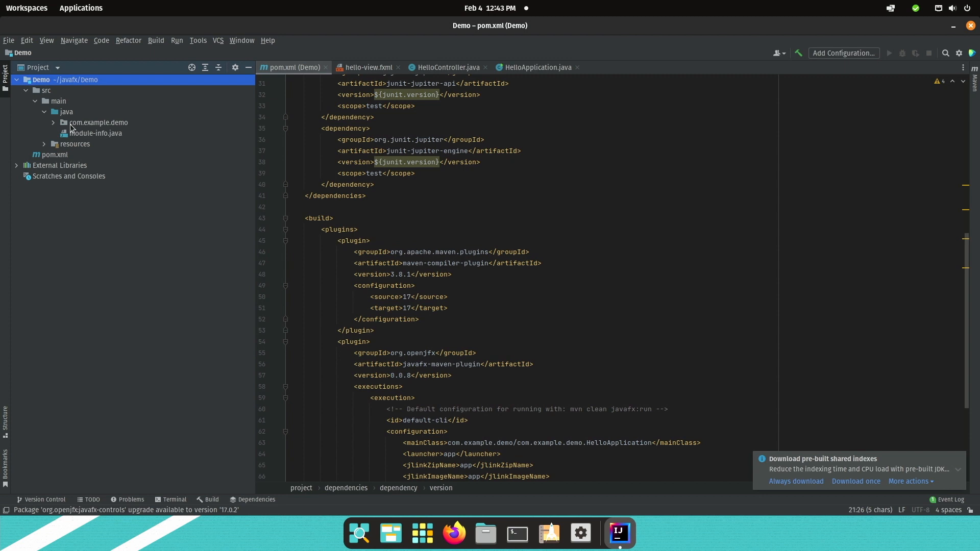
left_click(98, 122)
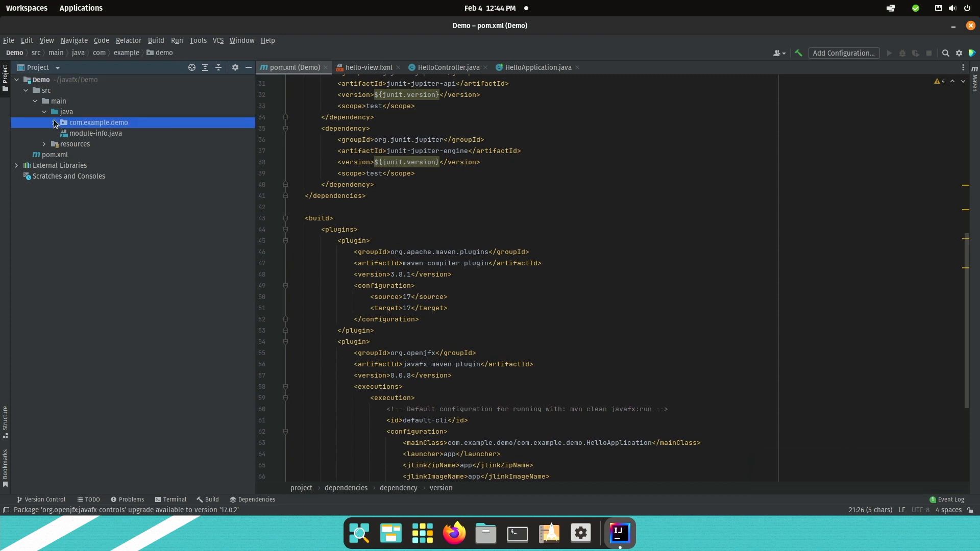
left_click(59, 122)
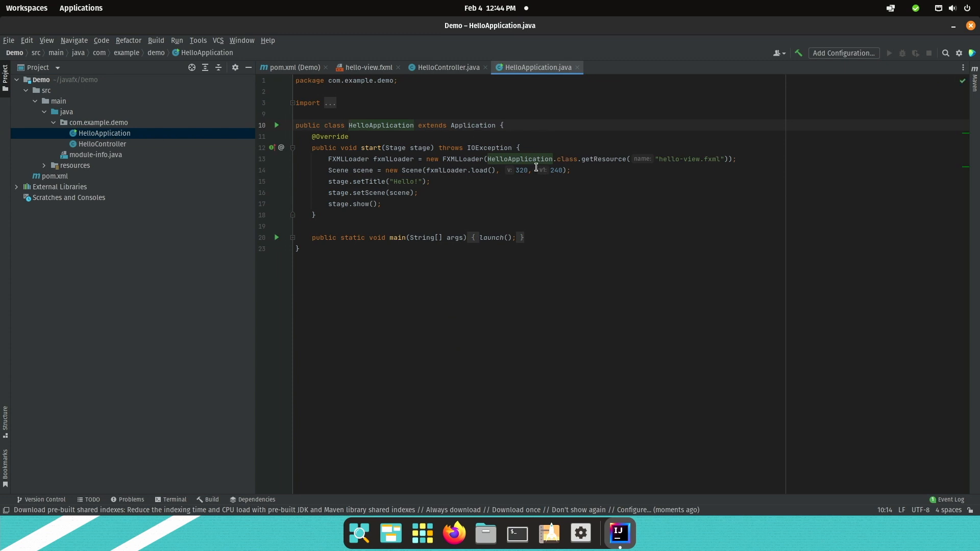
mouse_move(519, 159)
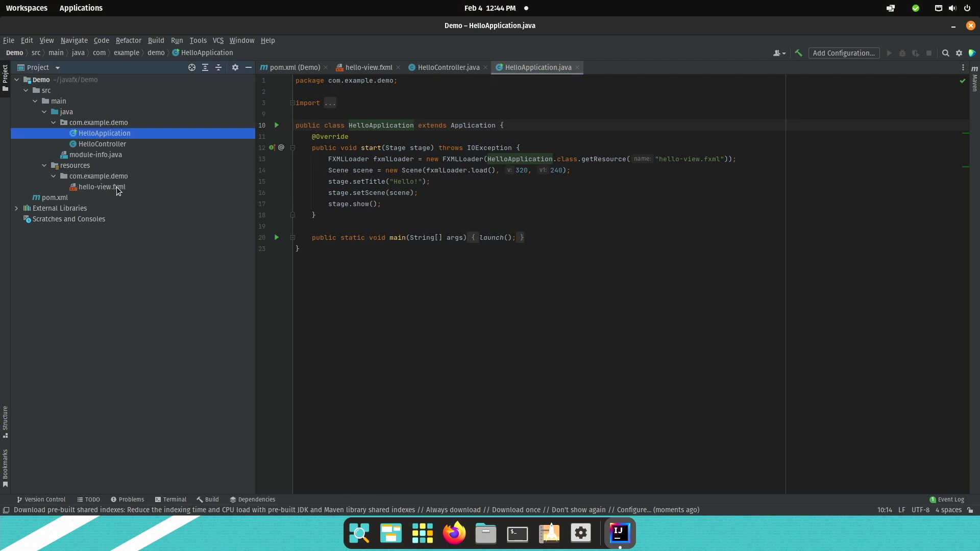
double_click(101, 187)
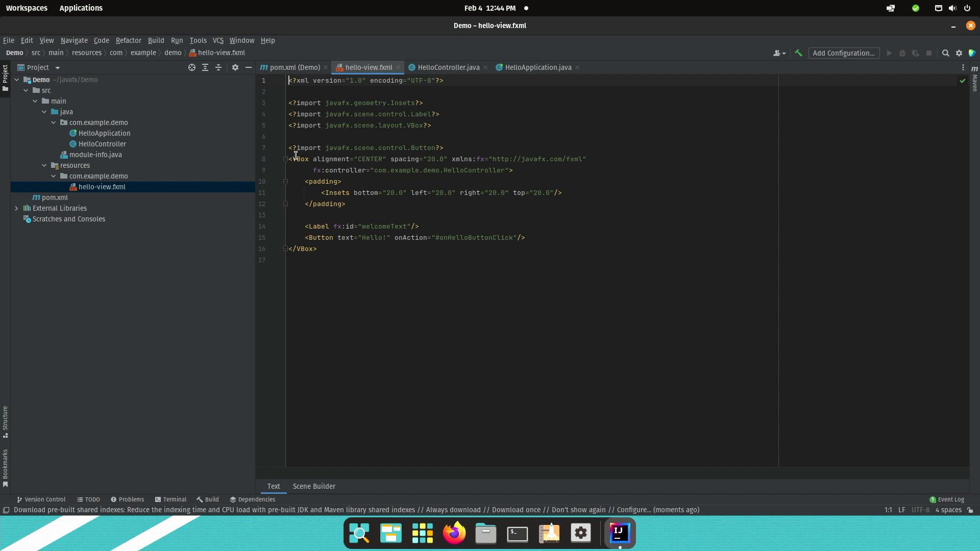
Open HelloController with its welcomeText field and onHelloButtonClick handler
double_click(299, 159)
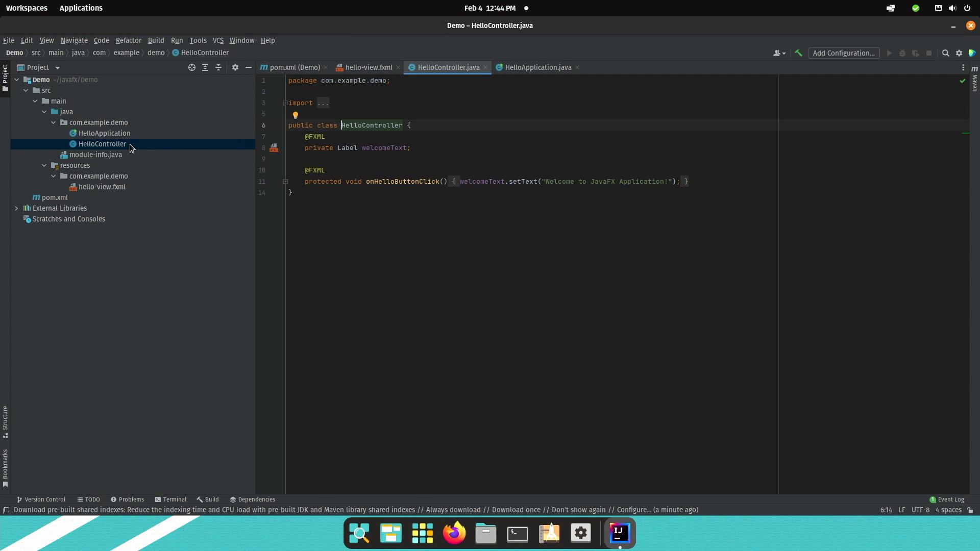
mouse_move(536, 175)
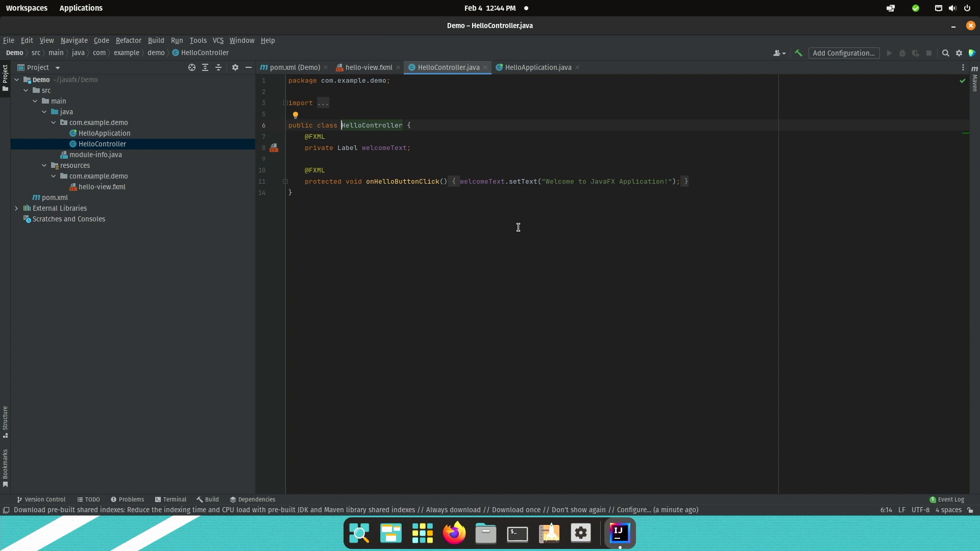
mouse_move(117, 134)
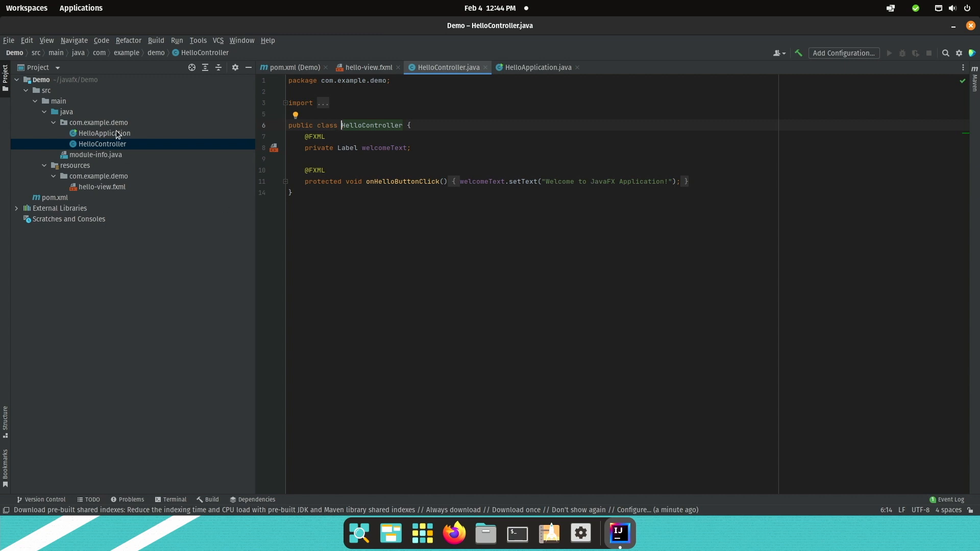
Run HelloApplication and click Hello! to show 'Welcome to JavaFX Application!'
left_click(104, 133)
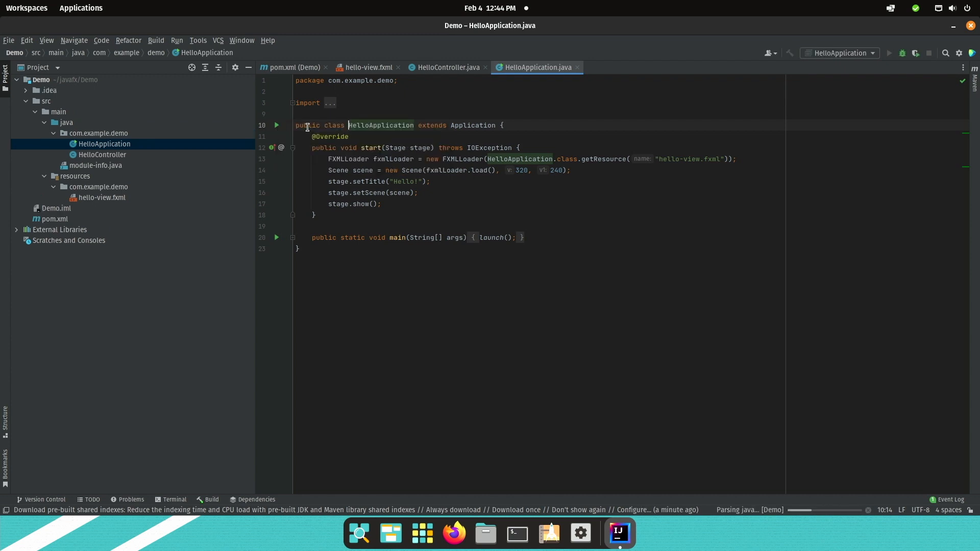
left_click(888, 52)
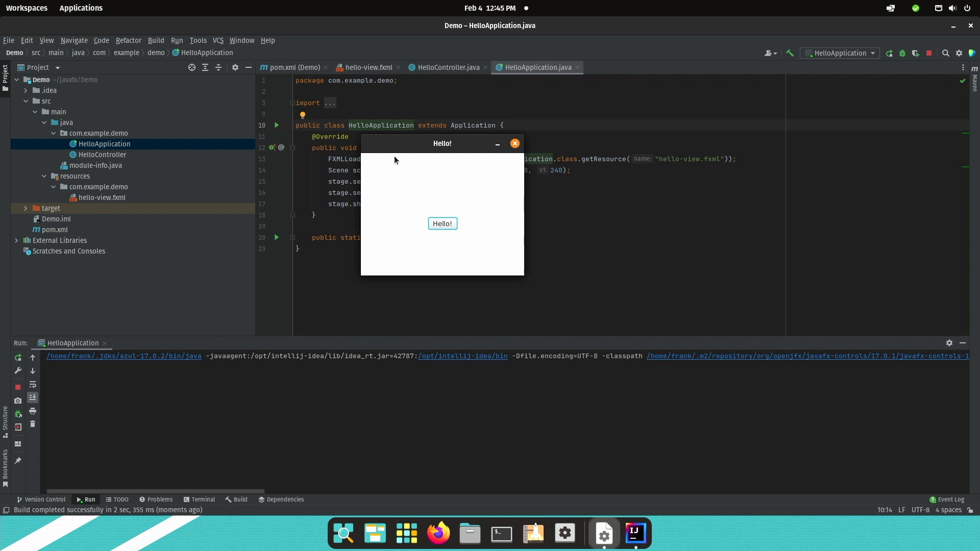
mouse_move(442, 223)
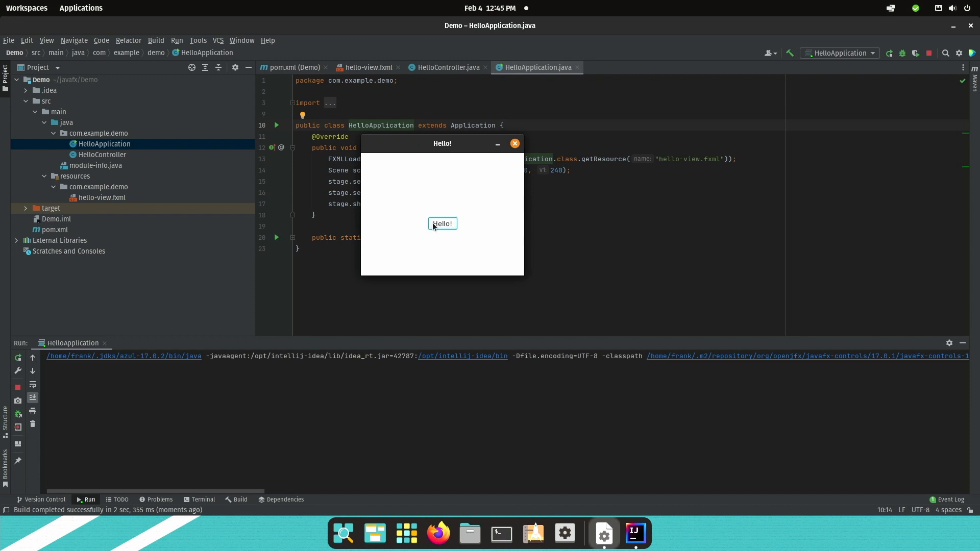
left_click(442, 223)
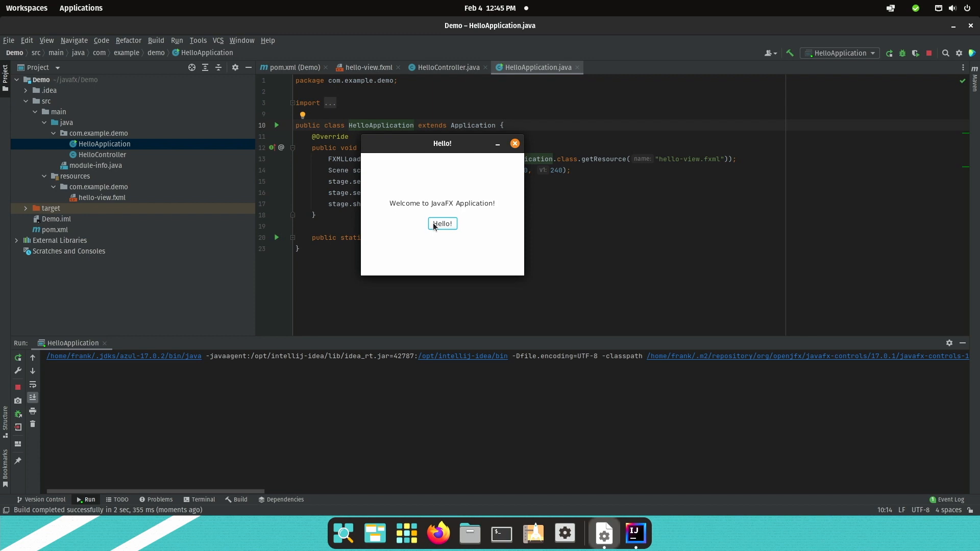
mouse_move(446, 208)
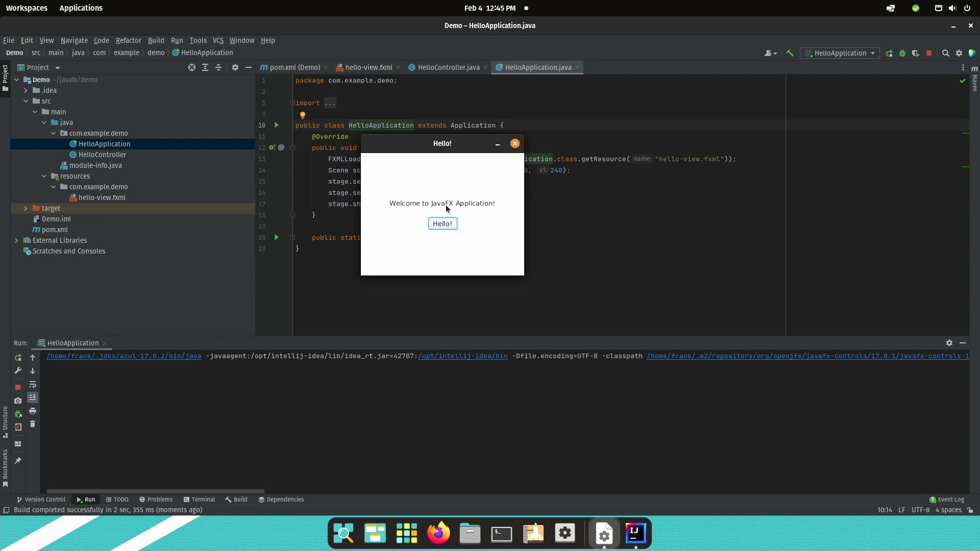
mouse_move(490, 208)
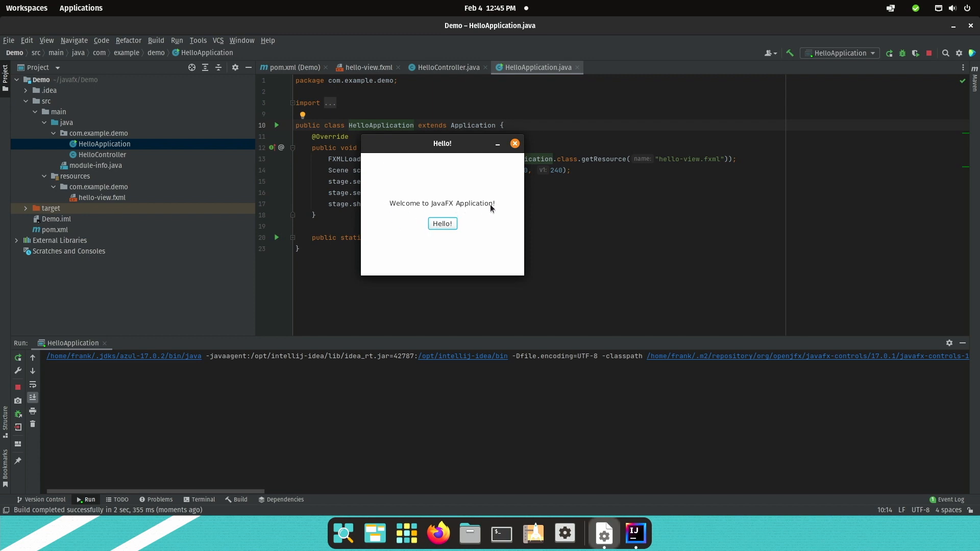